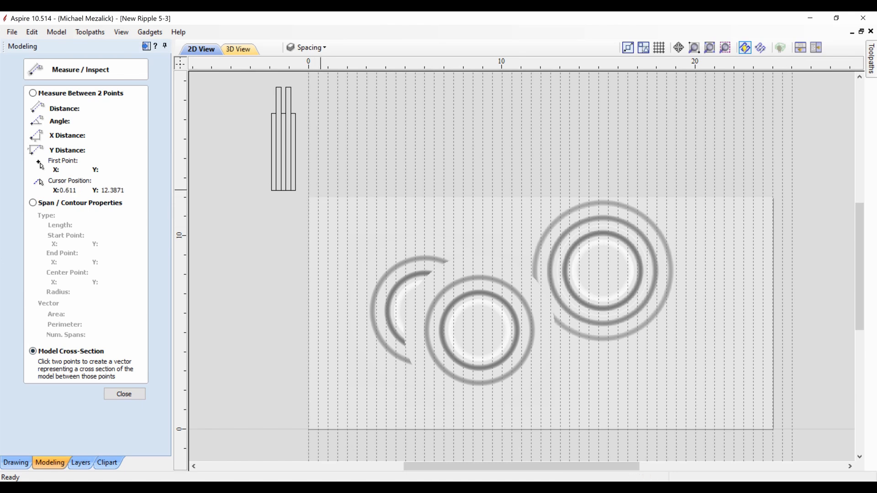
- Trace a vertical model cross-section at X 0 from top to bottom, then start one at X 1
{"action": "left_click", "coordinate": [308, 64]}
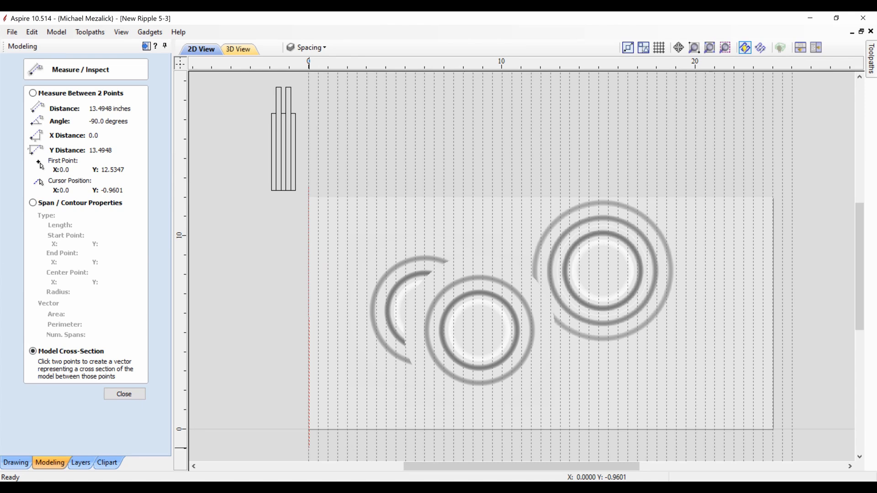
{"action": "left_click", "coordinate": [308, 198]}
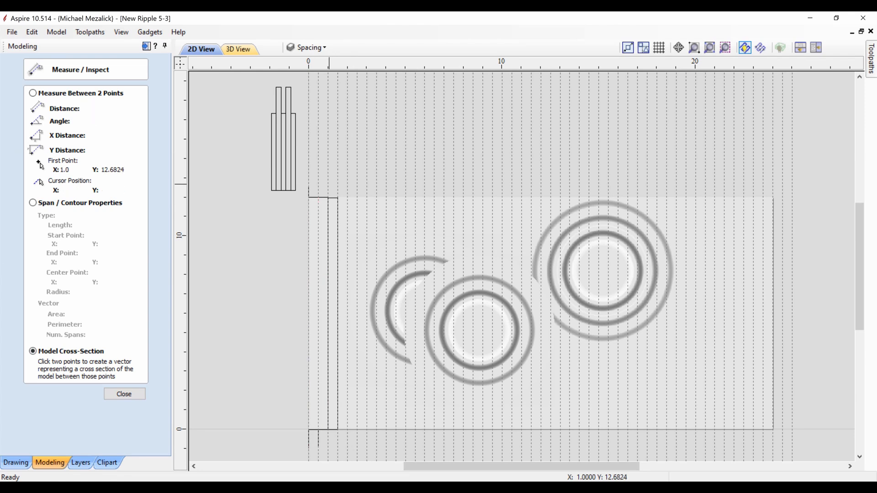
{"action": "left_click", "coordinate": [327, 429]}
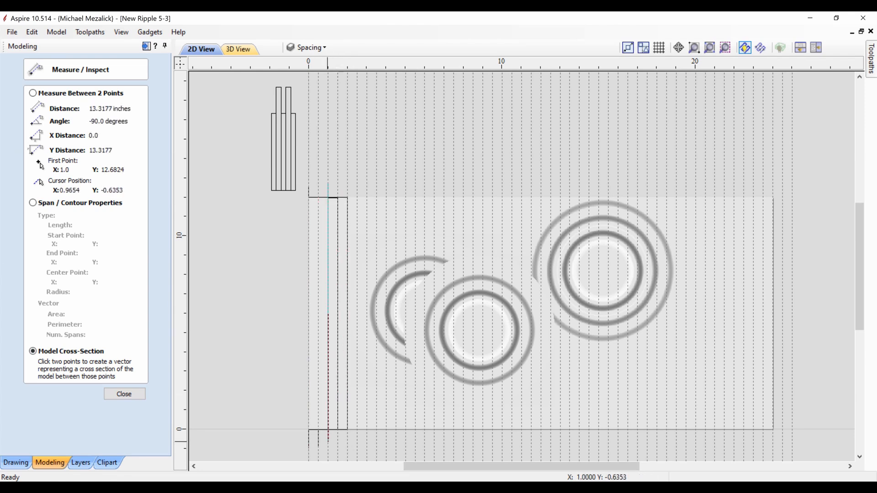
{"action": "mouse_move", "coordinate": [328, 193]}
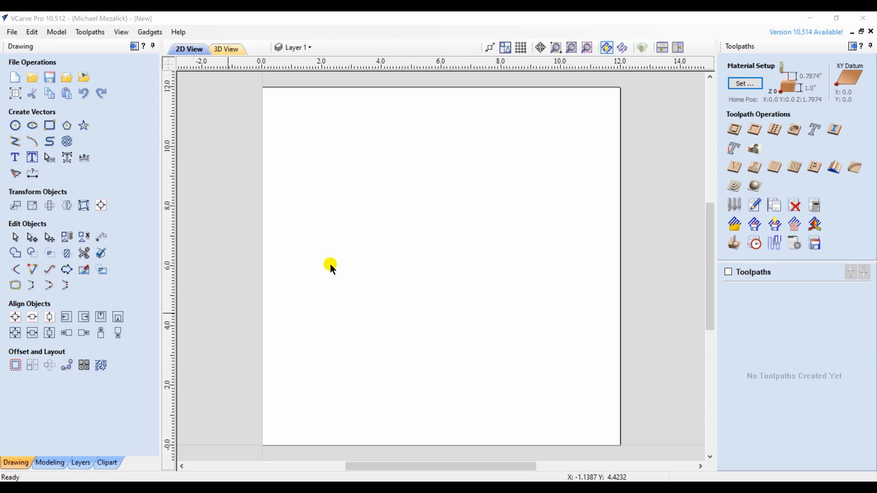
- Add the Bass-50034-A model from Clipart > Animals to the job and check it in Modeling
{"action": "left_click", "coordinate": [106, 463]}
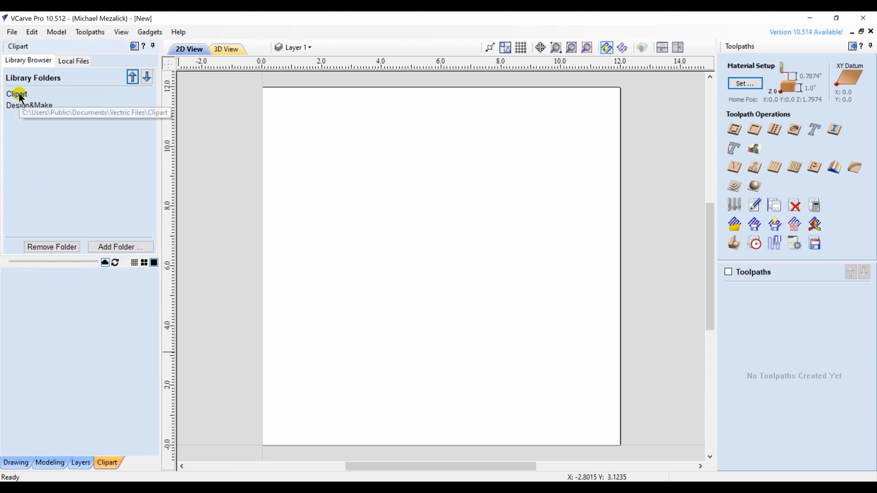
{"action": "left_click", "coordinate": [16, 93]}
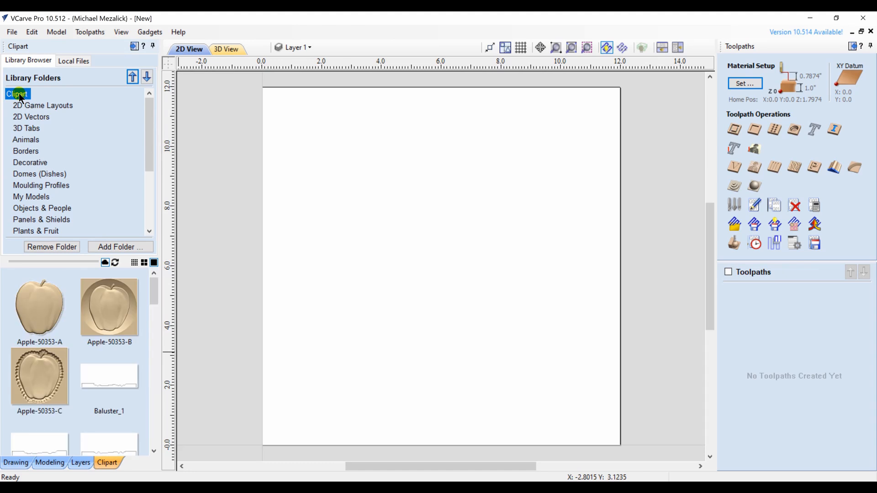
{"action": "mouse_move", "coordinate": [23, 120]}
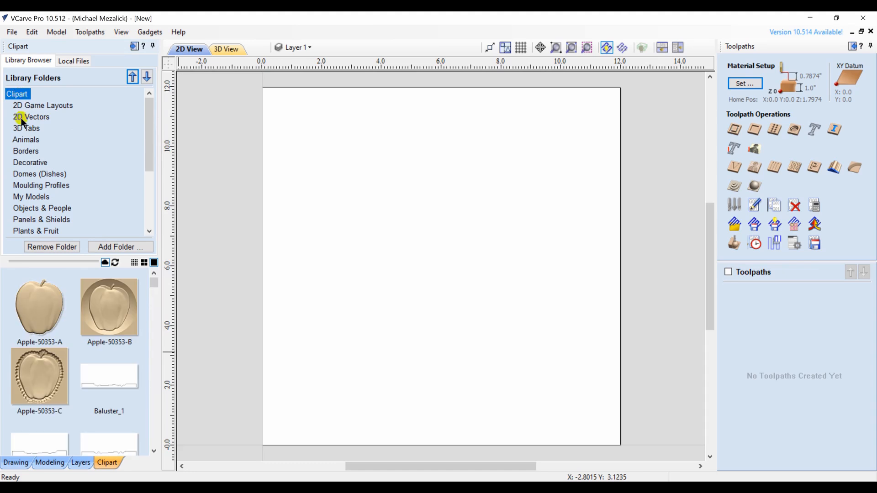
{"action": "left_click", "coordinate": [26, 140]}
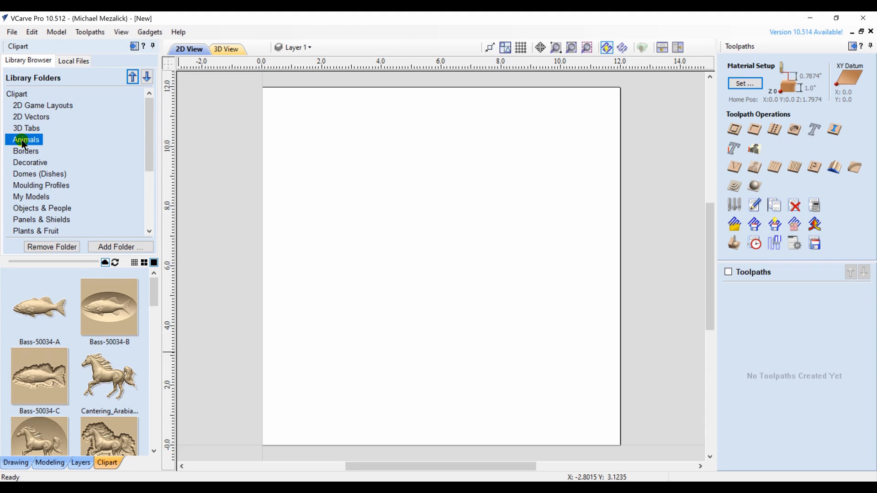
{"action": "double_click", "coordinate": [39, 305]}
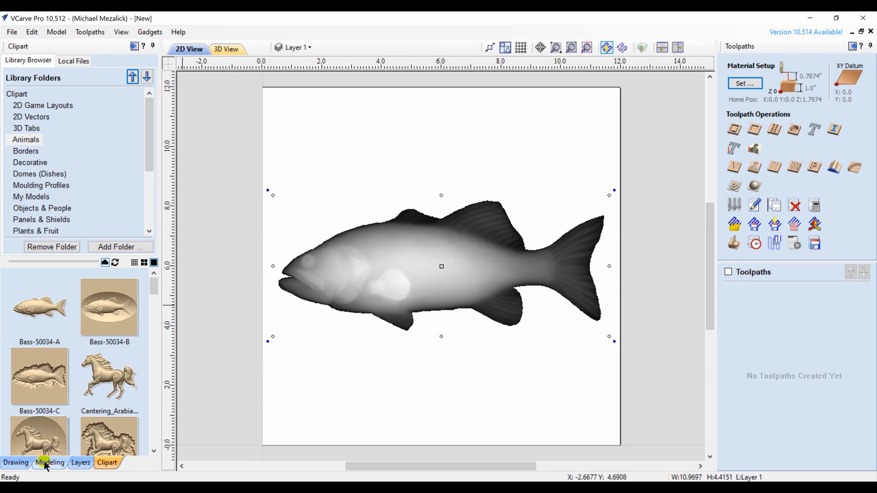
{"action": "left_click", "coordinate": [49, 462]}
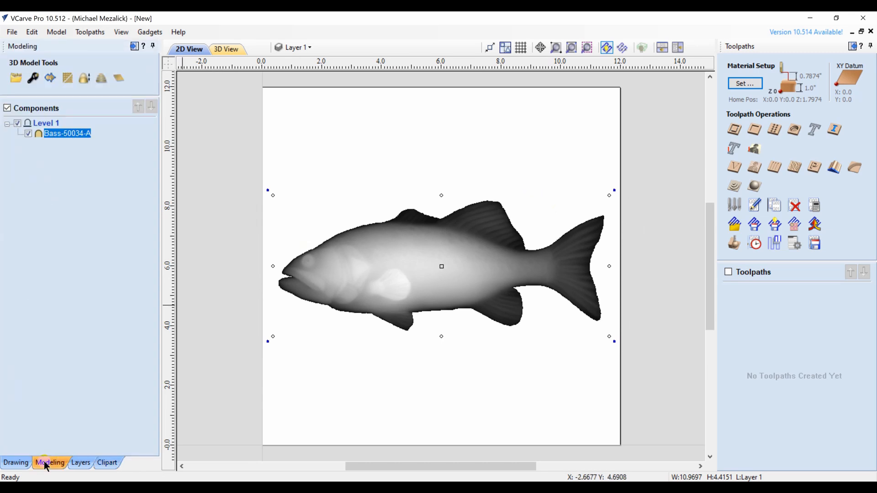
{"action": "left_click", "coordinate": [16, 463]}
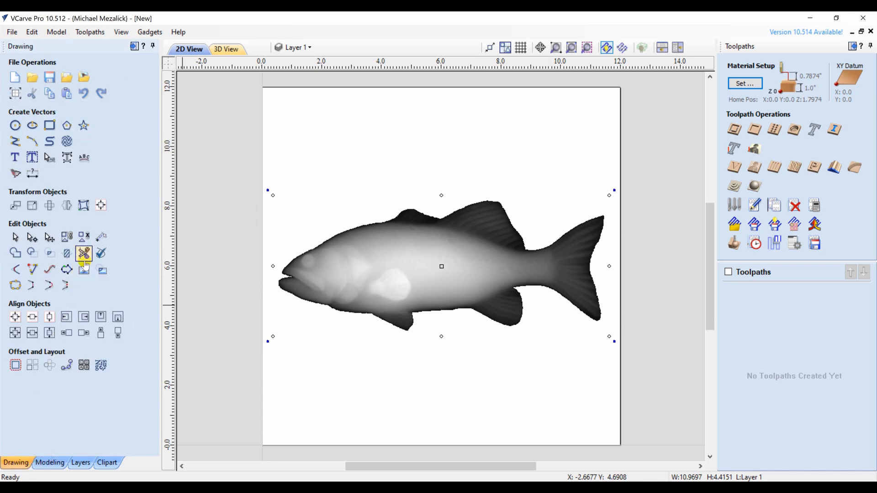
- With Measure/Inspect in Model Cross-Section mode, cut a vertical section through the head and start another
{"action": "left_click", "coordinate": [84, 254]}
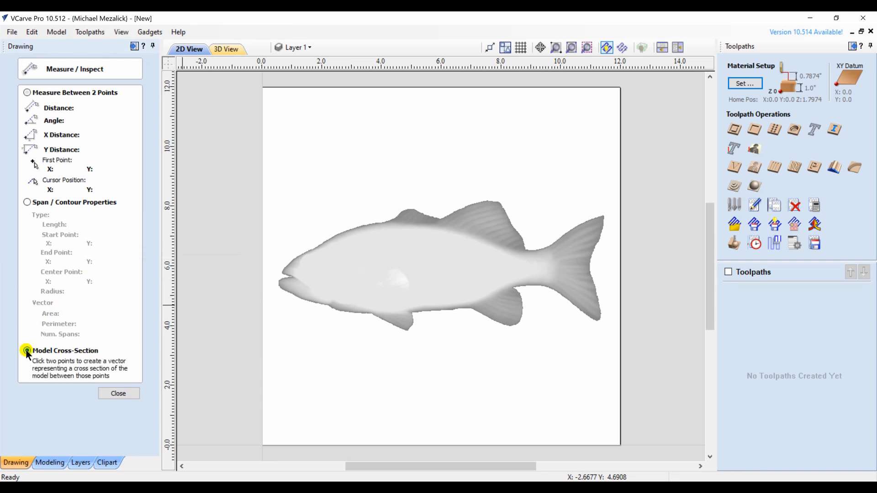
{"action": "left_click", "coordinate": [27, 351]}
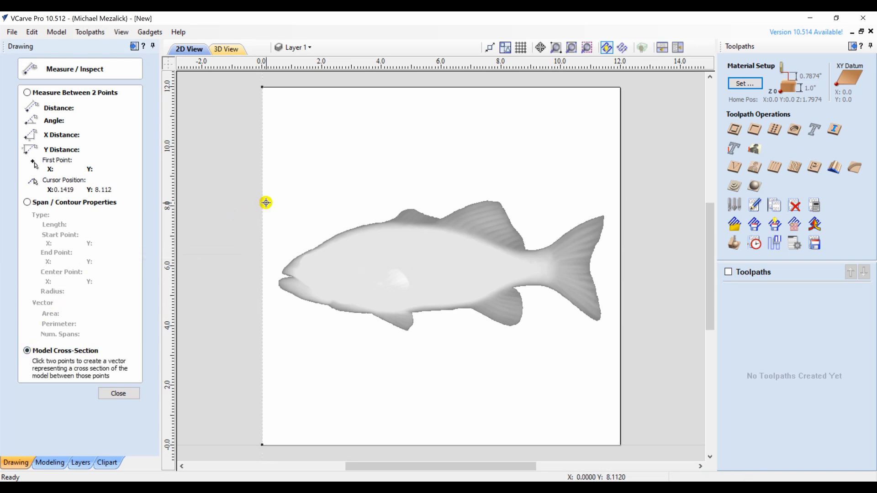
{"action": "mouse_move", "coordinate": [299, 115]}
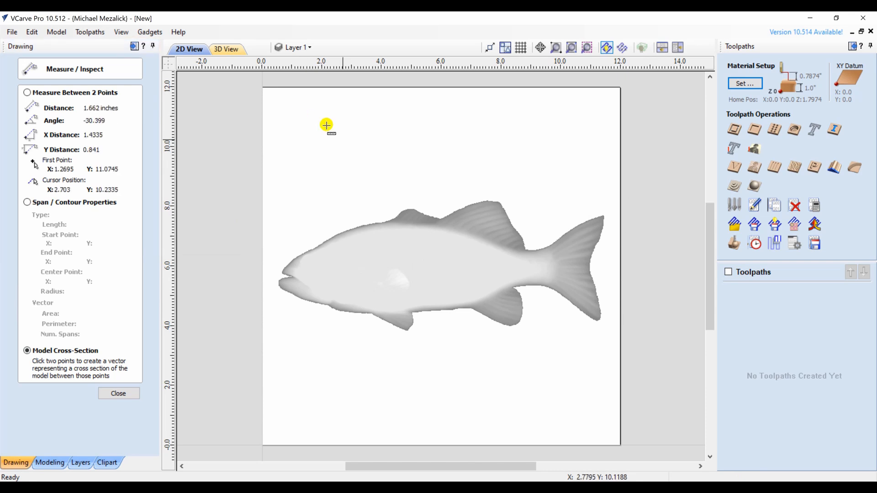
{"action": "mouse_move", "coordinate": [329, 382]}
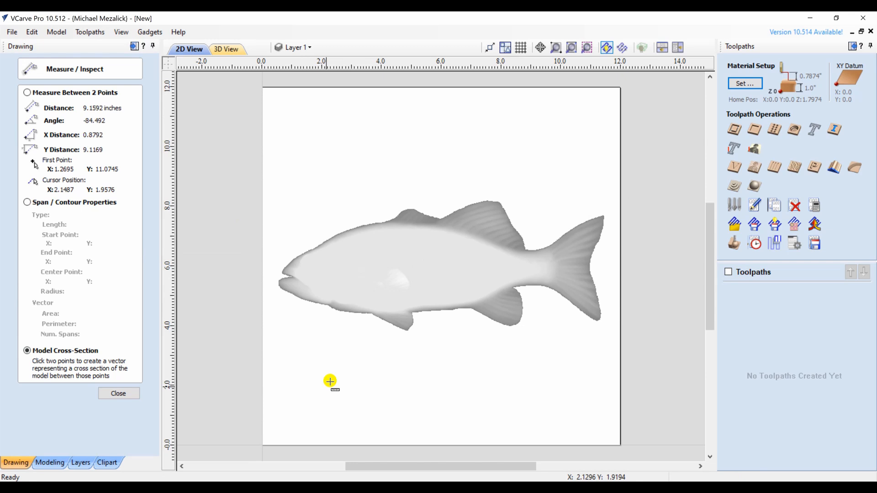
{"action": "mouse_move", "coordinate": [299, 411]}
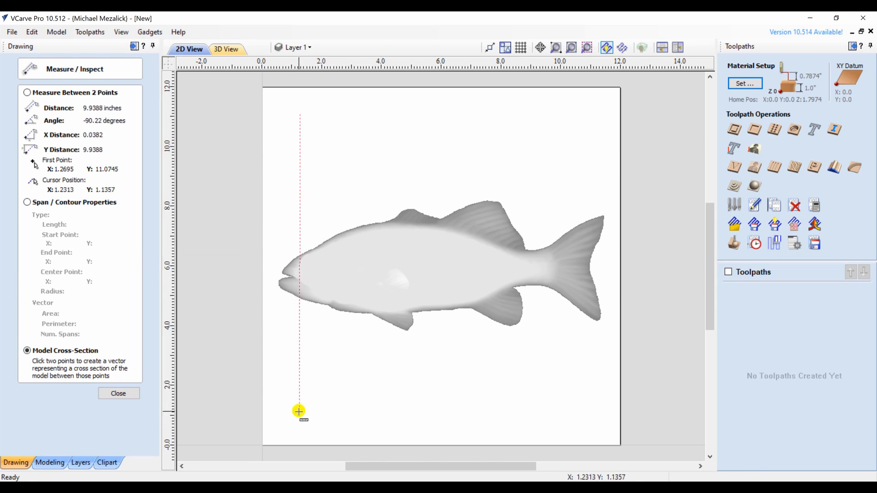
{"action": "left_click", "coordinate": [299, 411]}
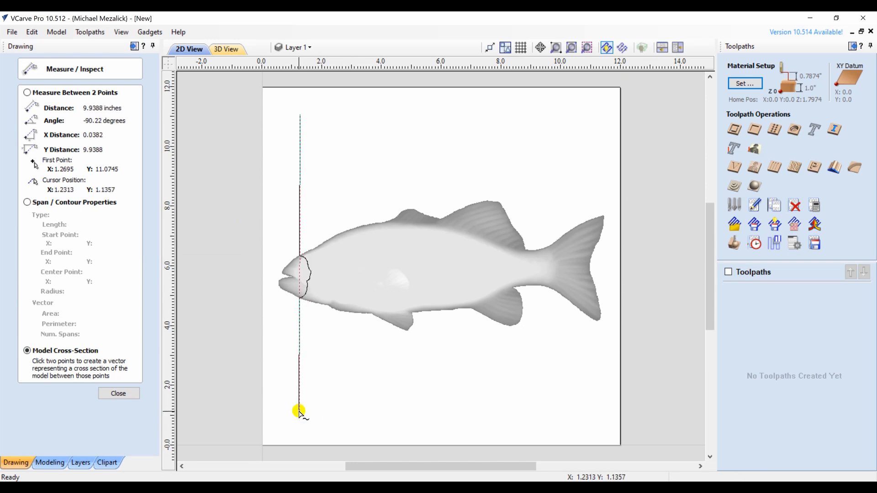
{"action": "mouse_move", "coordinate": [334, 255]}
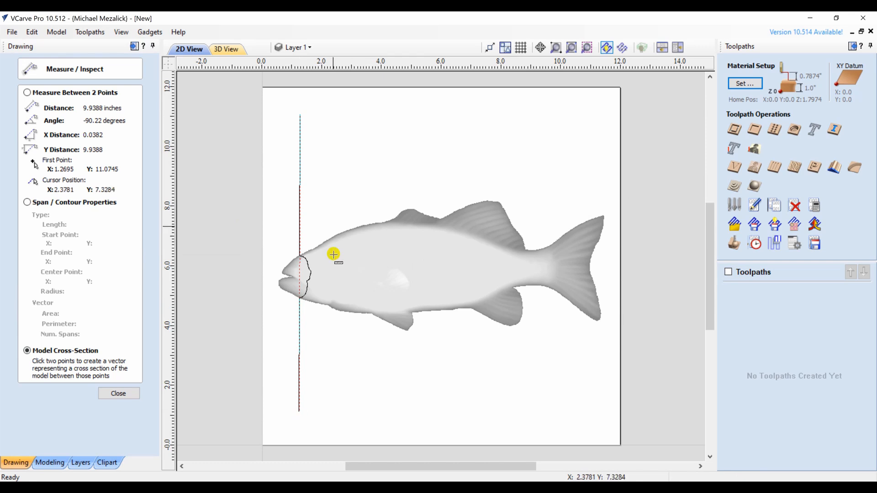
{"action": "left_click", "coordinate": [320, 114]}
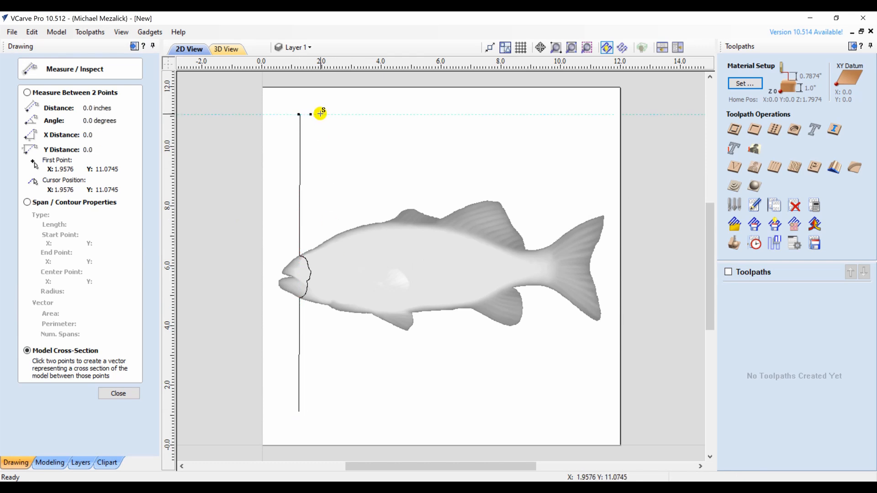
{"action": "mouse_move", "coordinate": [329, 414]}
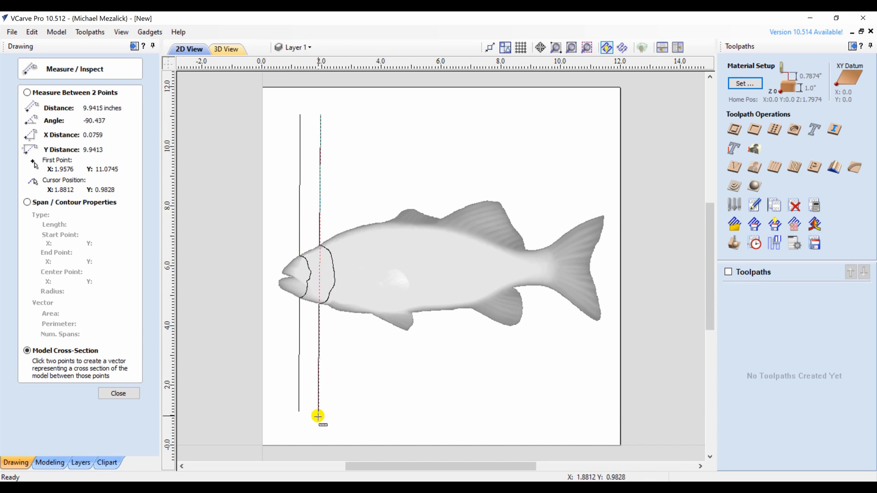
{"action": "mouse_move", "coordinate": [342, 225]}
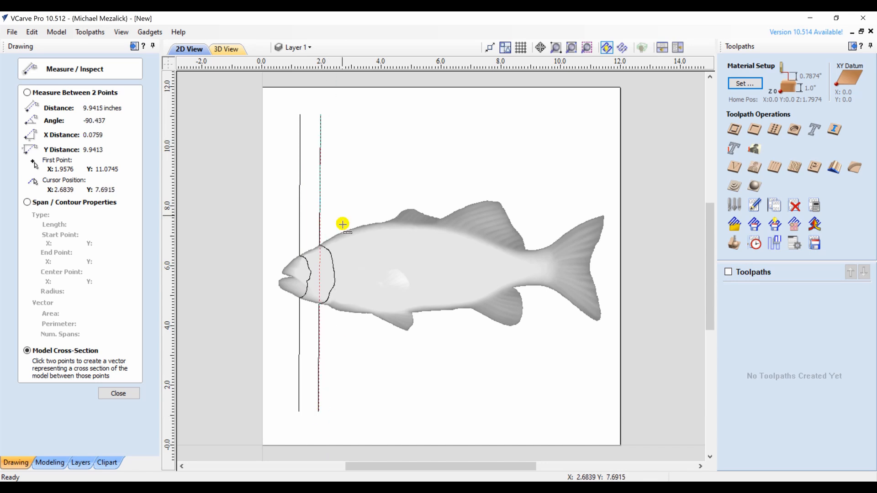
{"action": "mouse_move", "coordinate": [335, 114]}
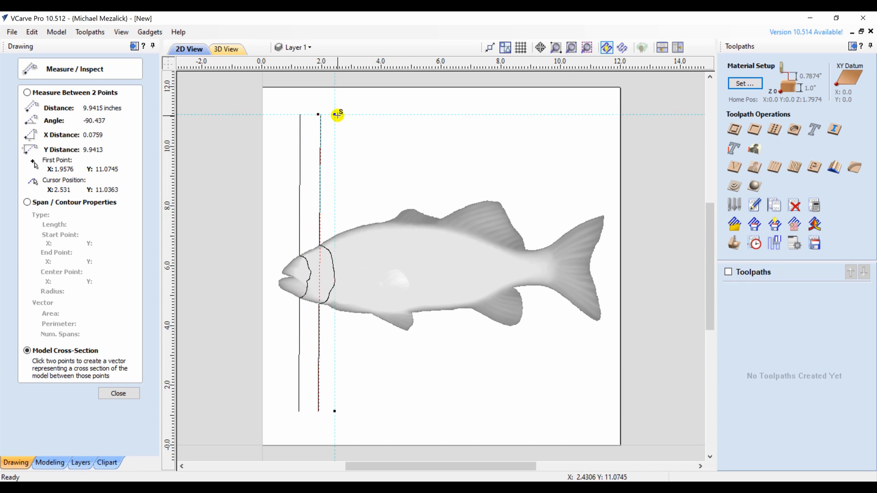
{"action": "mouse_move", "coordinate": [352, 388]}
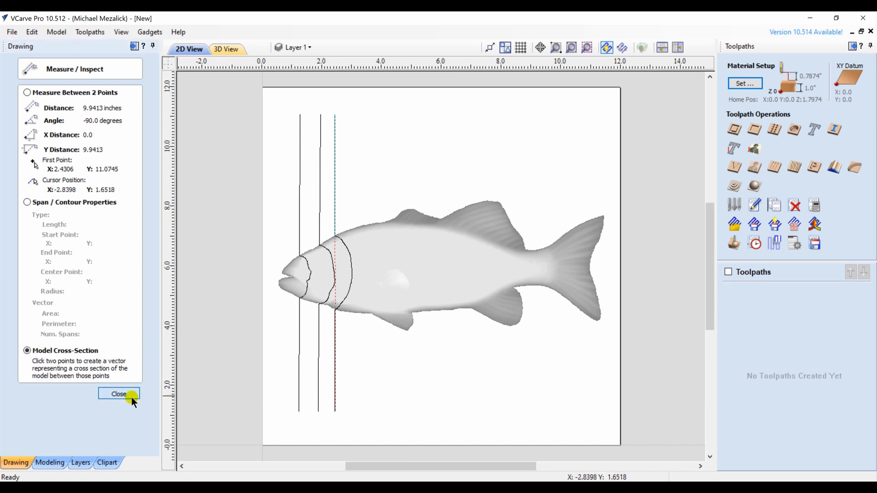
- Select the mouth cross-section and hide the bass model component
{"action": "left_click", "coordinate": [119, 394]}
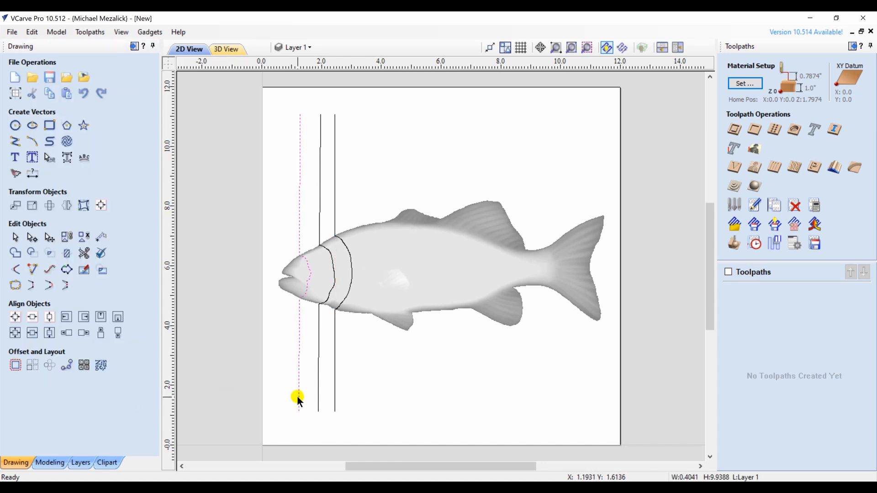
{"action": "left_click", "coordinate": [49, 463]}
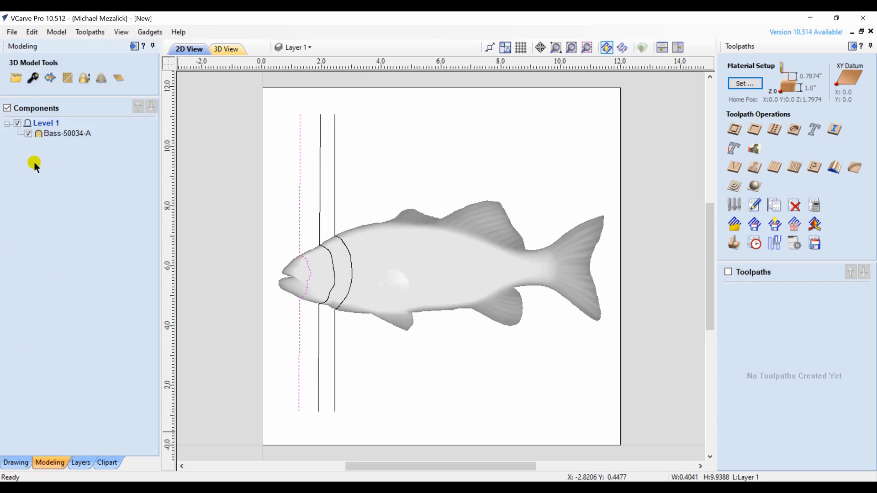
{"action": "left_click", "coordinate": [28, 133]}
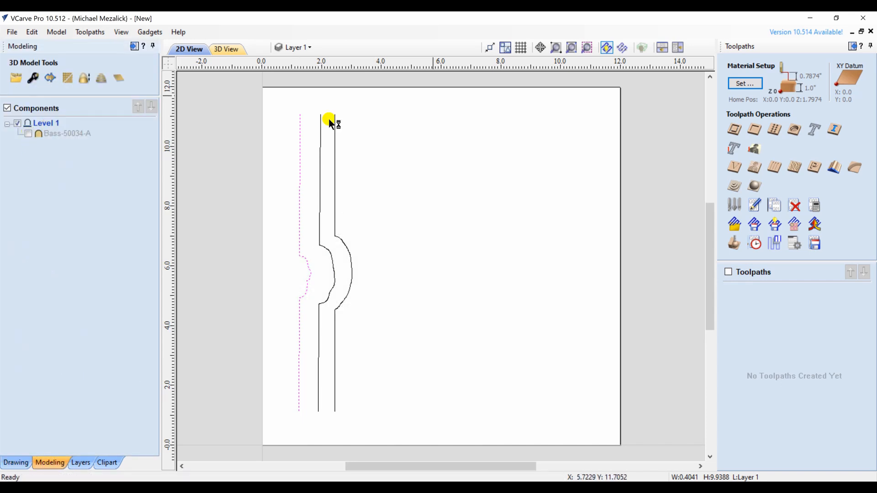
{"action": "mouse_move", "coordinate": [329, 263]}
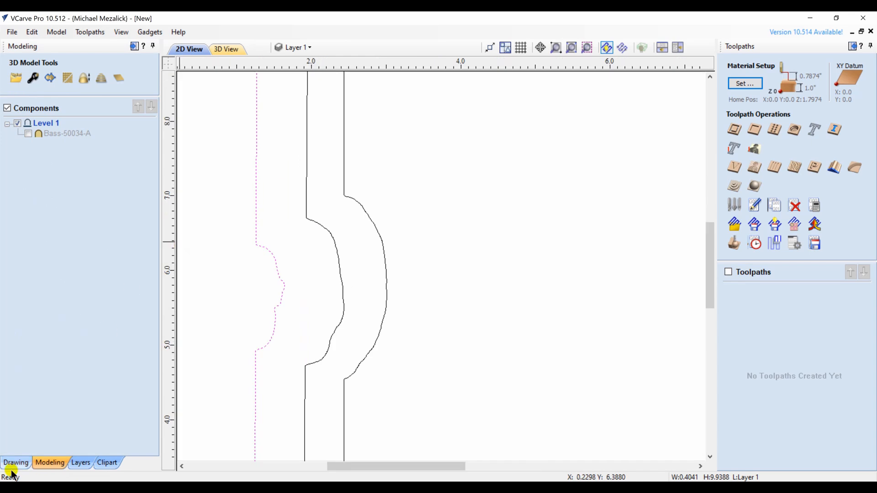
{"action": "left_click", "coordinate": [16, 463]}
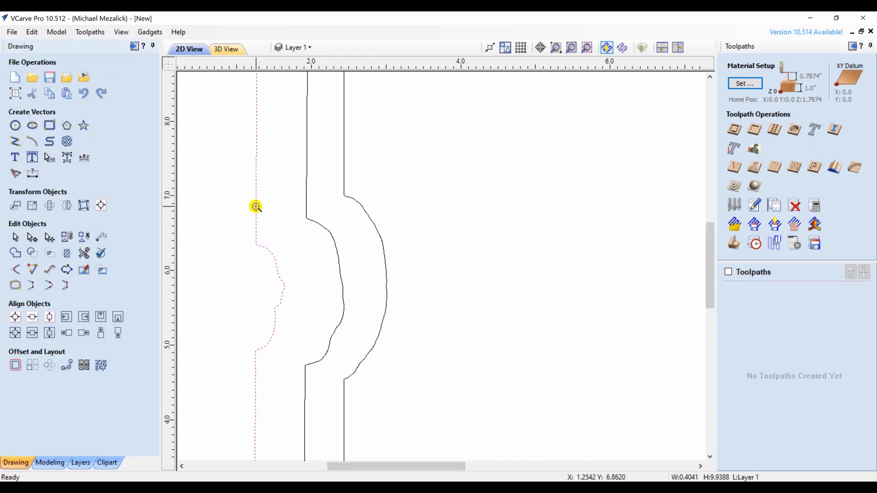
- Node-edit the mouth section vector, show the bass model again, and zoom to extents
{"action": "left_click", "coordinate": [32, 237]}
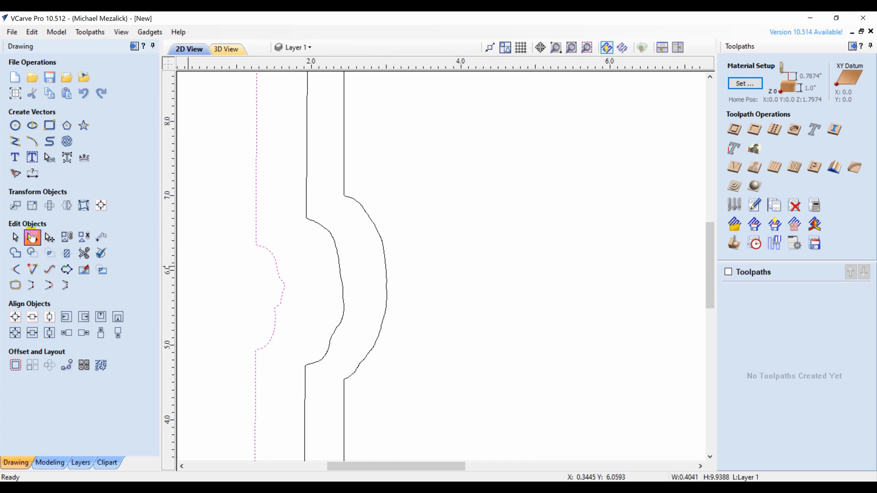
{"action": "left_click", "coordinate": [255, 212]}
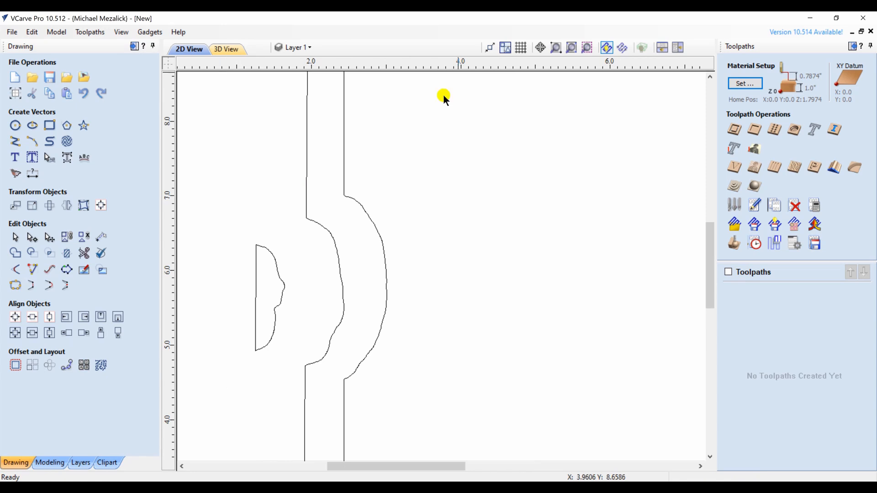
{"action": "mouse_move", "coordinate": [52, 448]}
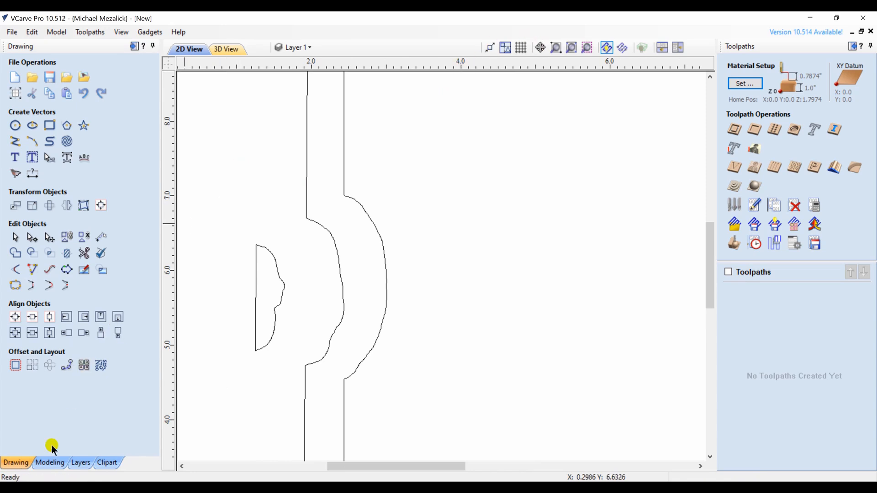
{"action": "left_click", "coordinate": [50, 463]}
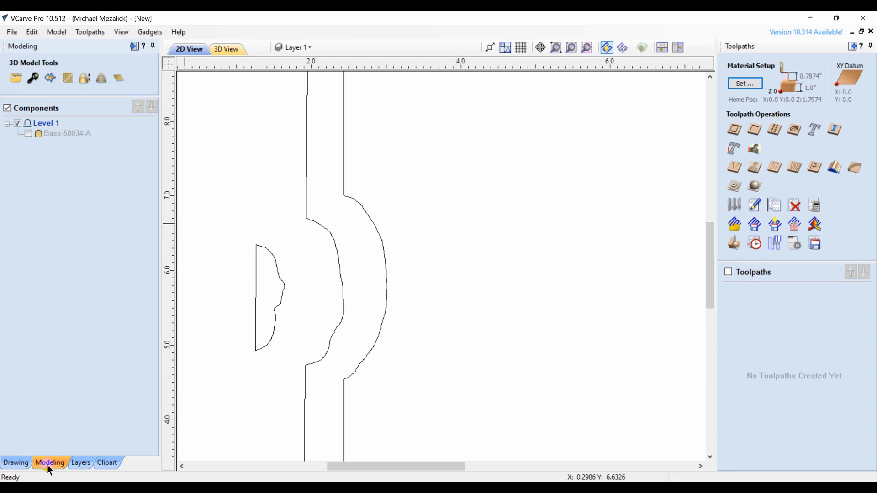
{"action": "left_click", "coordinate": [28, 132]}
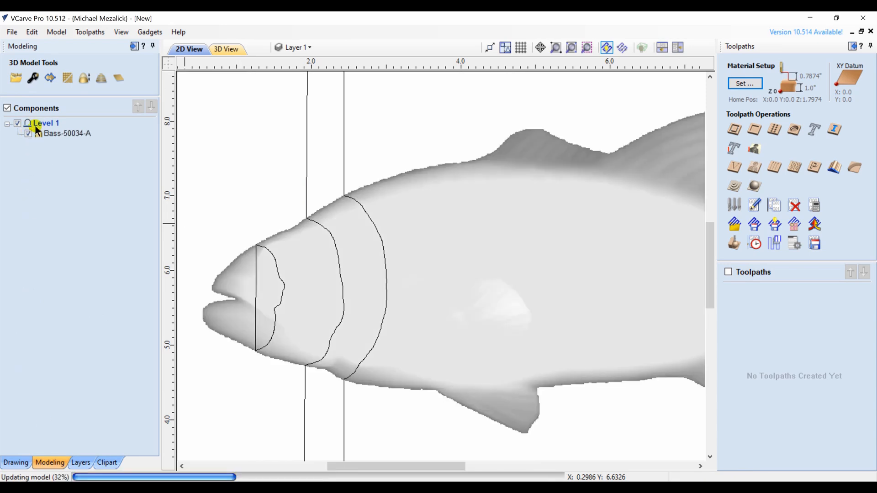
{"action": "left_click", "coordinate": [571, 48]}
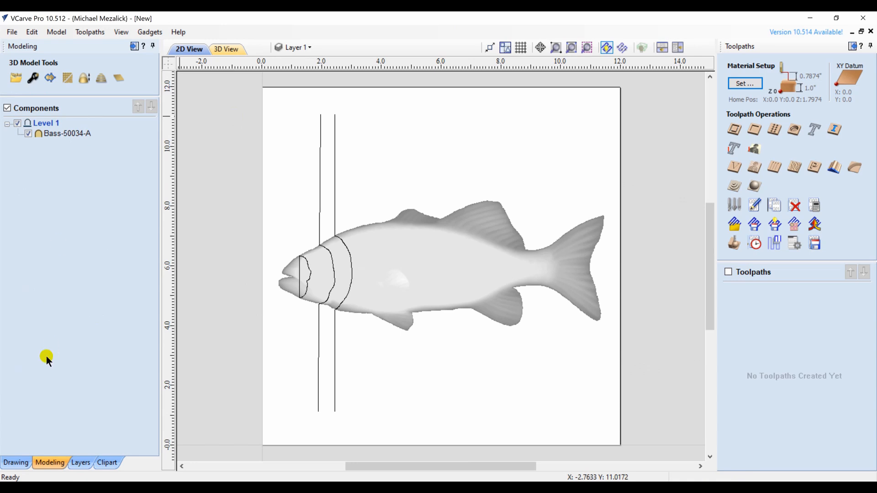
- Trace a slanted model cross-section diagonally across the bass's body, ending below the fish
{"action": "left_click", "coordinate": [15, 462]}
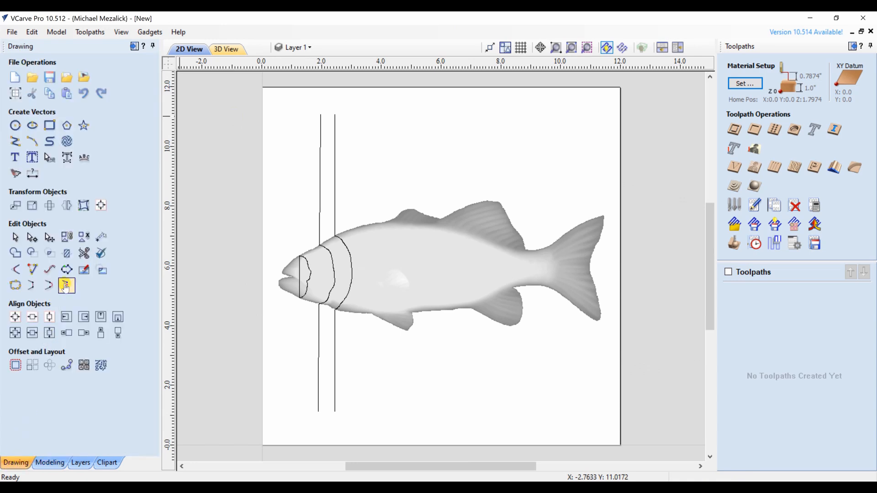
{"action": "mouse_move", "coordinate": [100, 237]}
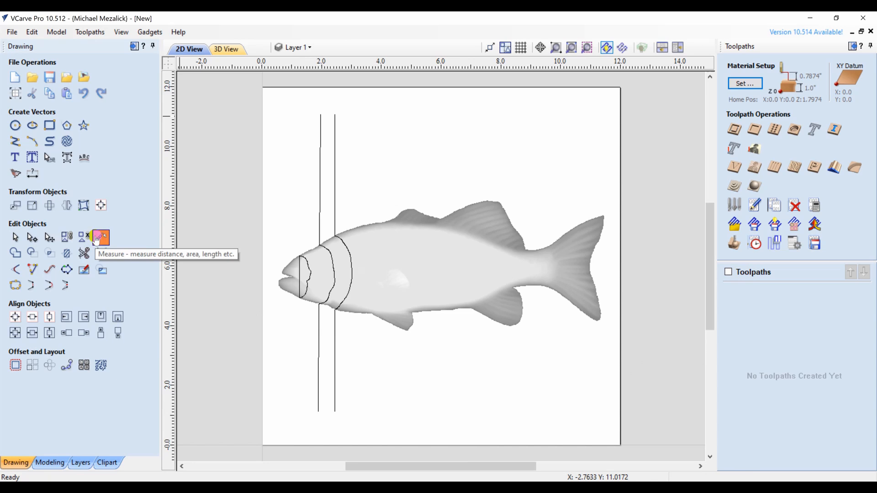
{"action": "left_click", "coordinate": [100, 236]}
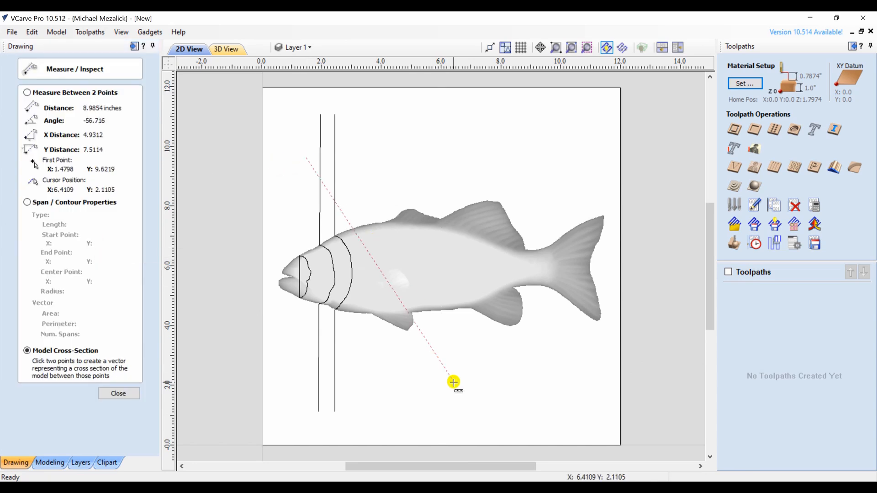
{"action": "left_click", "coordinate": [334, 162]}
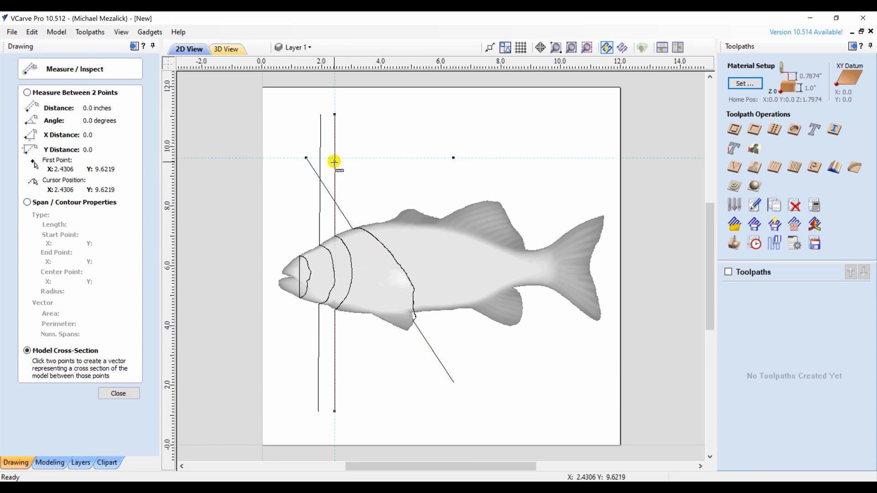
{"action": "mouse_move", "coordinate": [493, 366]}
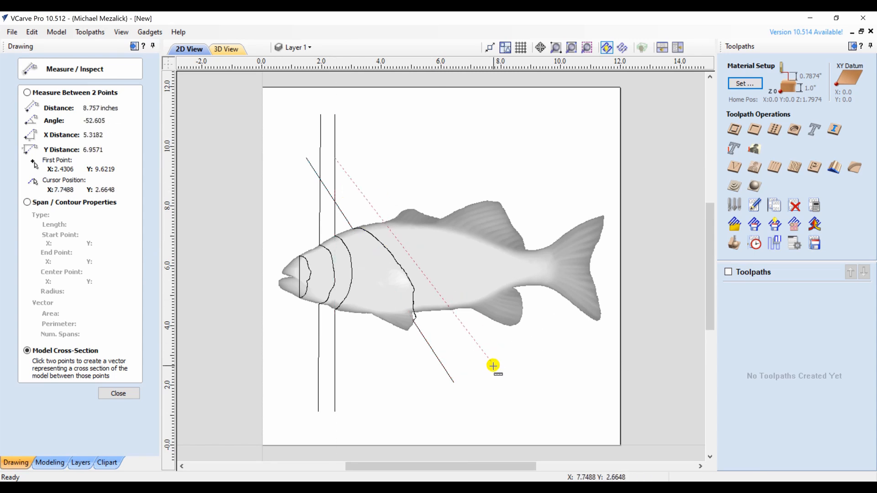
{"action": "mouse_move", "coordinate": [487, 370]}
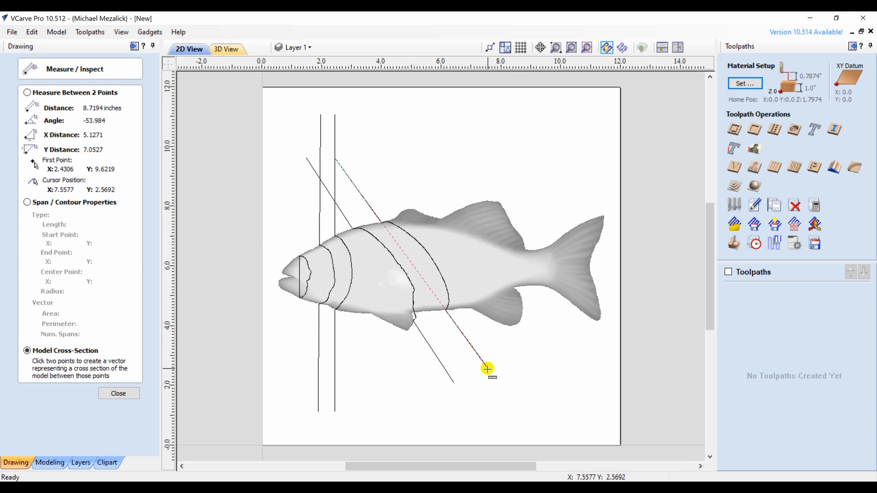
{"action": "mouse_move", "coordinate": [467, 236]}
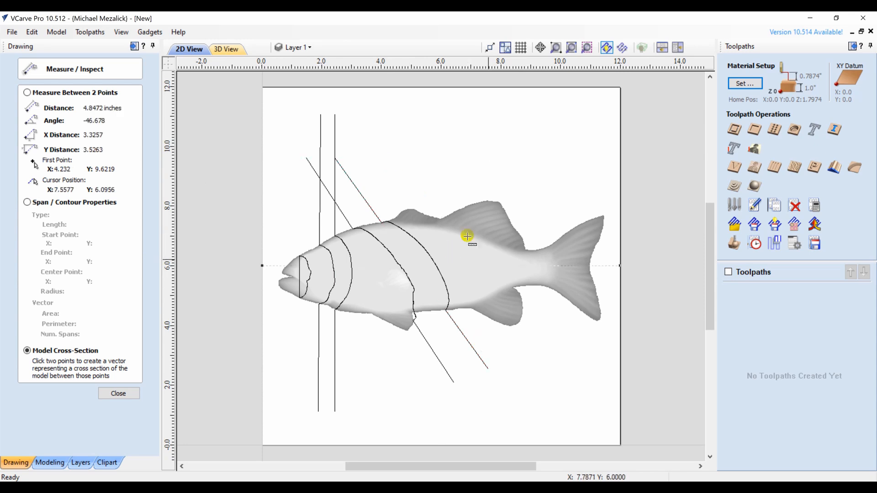
{"action": "mouse_move", "coordinate": [526, 353]}
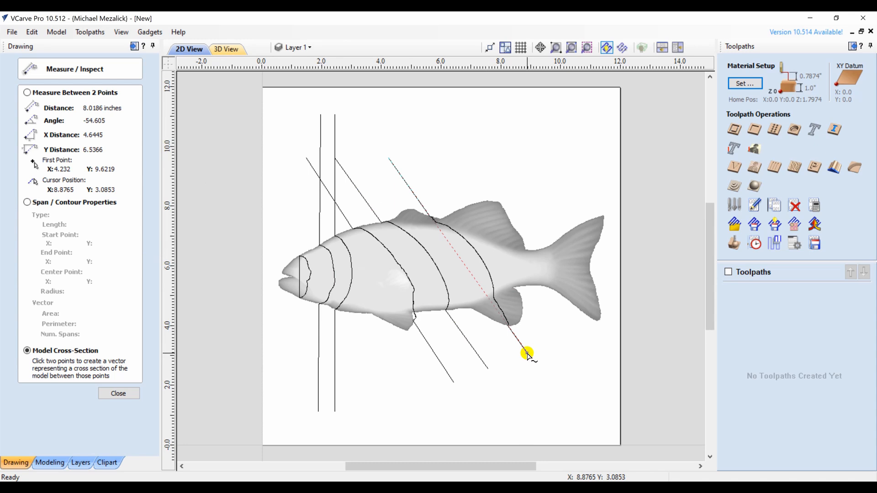
{"action": "mouse_move", "coordinate": [526, 353]}
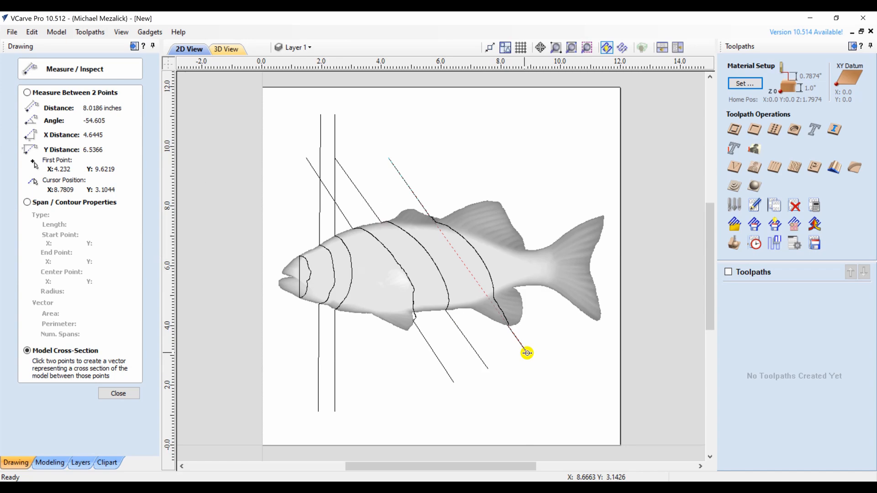